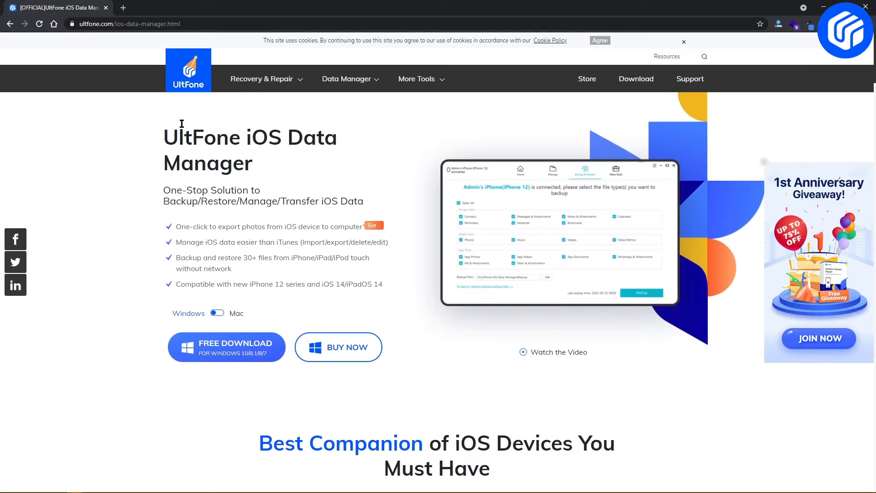
Download the free Windows installer of UltFone iOS Data Manager from the product page.
scroll("down", 3)
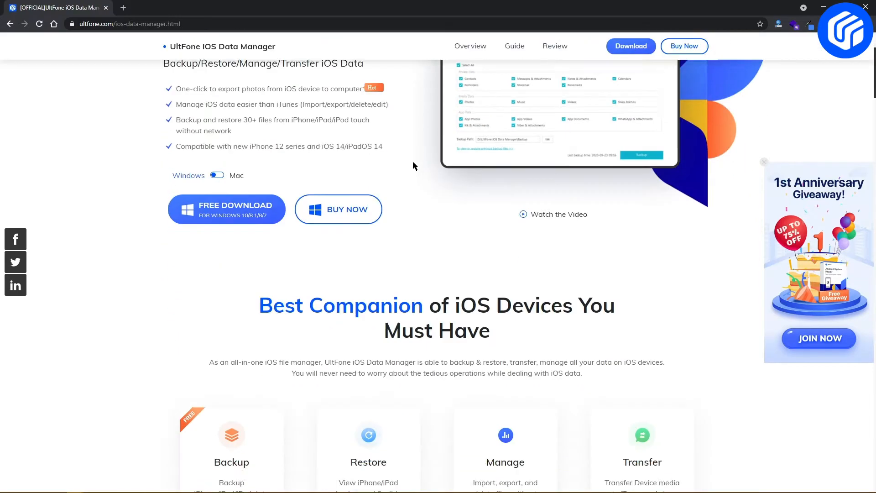
scroll("down", 3)
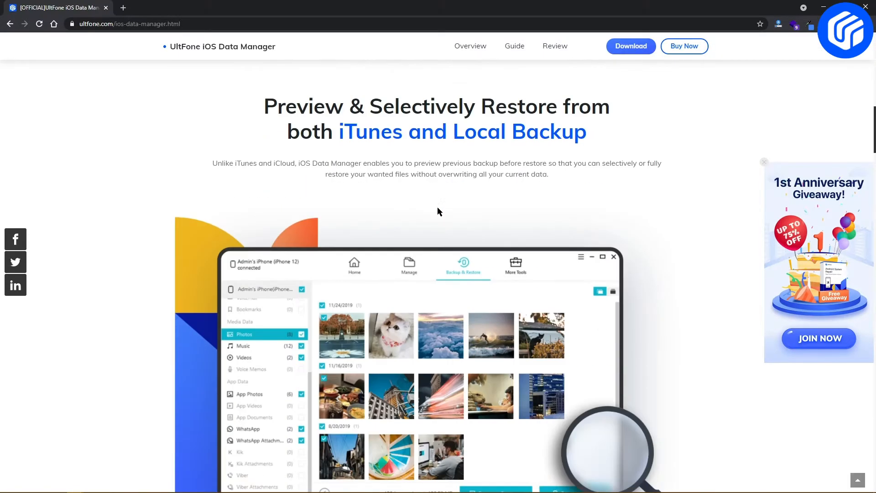
scroll("down", 3)
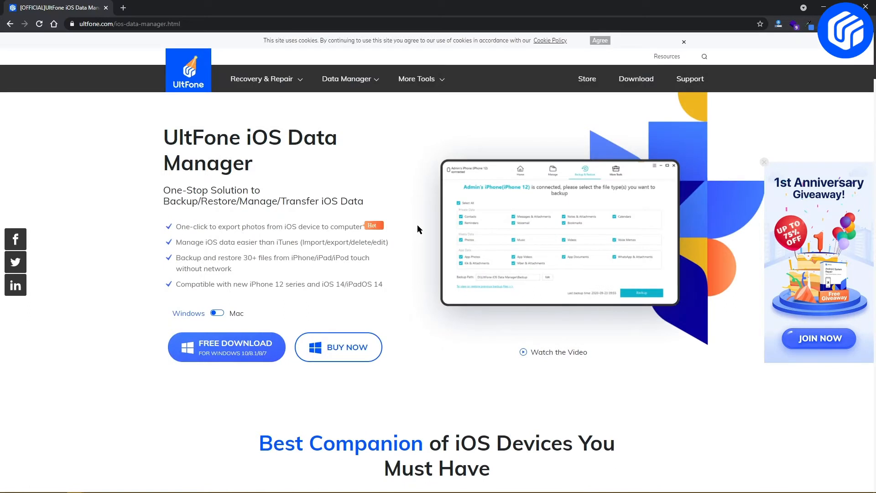
mouse_move(443, 234)
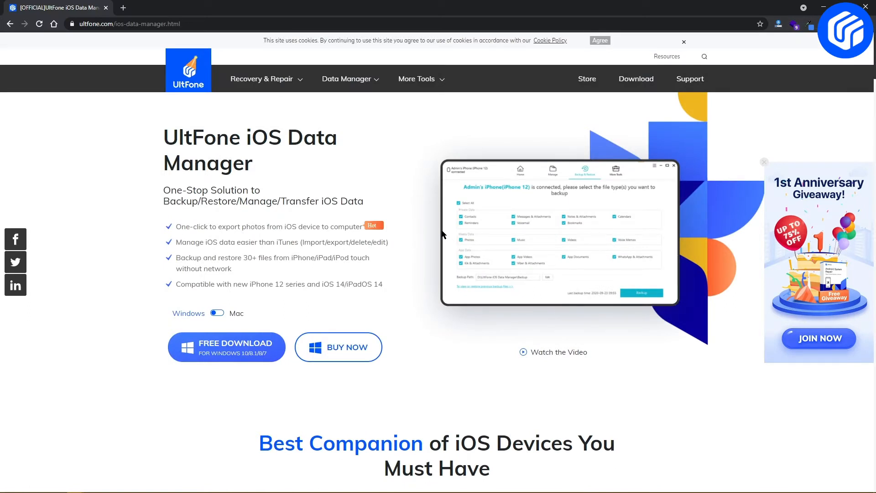
mouse_move(221, 352)
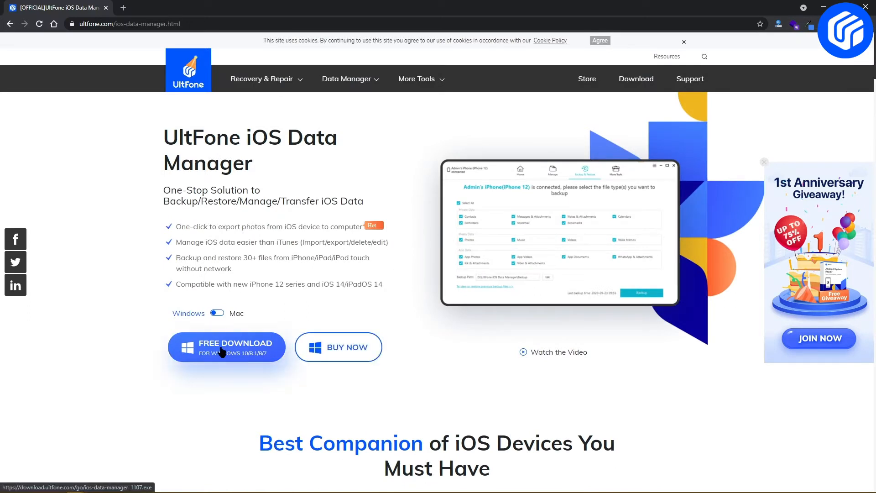
left_click(226, 347)
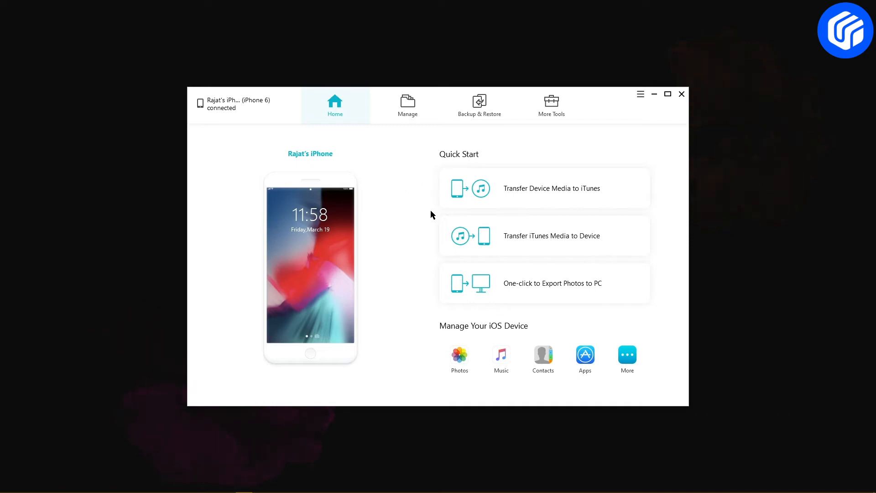
Switch to the Backup & Restore section listing the iPhone 6's data types, all ticked.
left_click(479, 104)
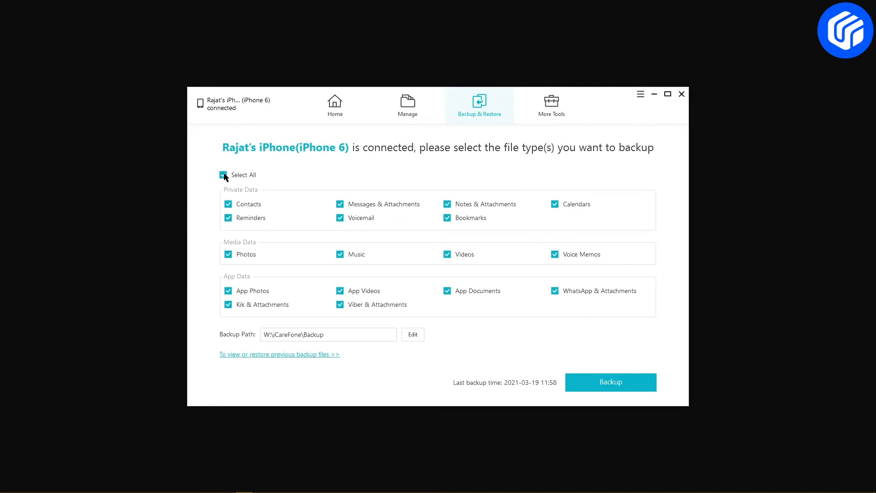
Run the backup of all selected data types from the iPhone 6 until it finishes.
left_click(611, 381)
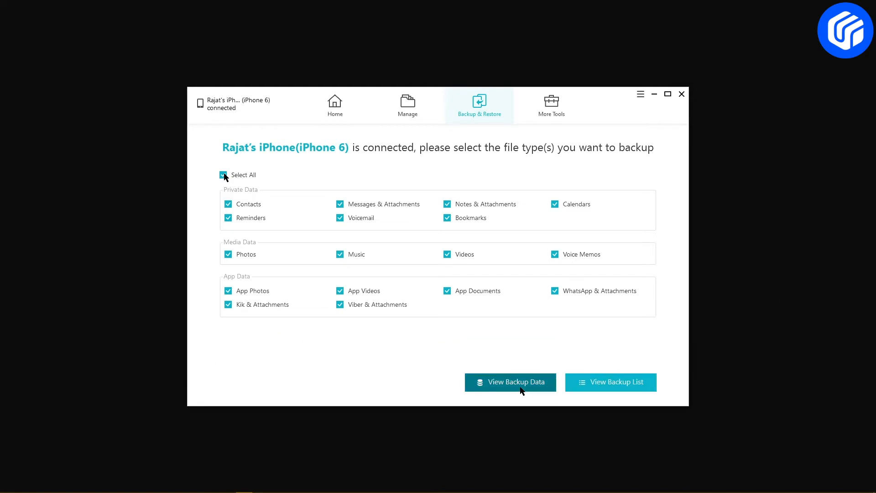
Export the 152 backed-up items to USB Drive (D:).
left_click(510, 381)
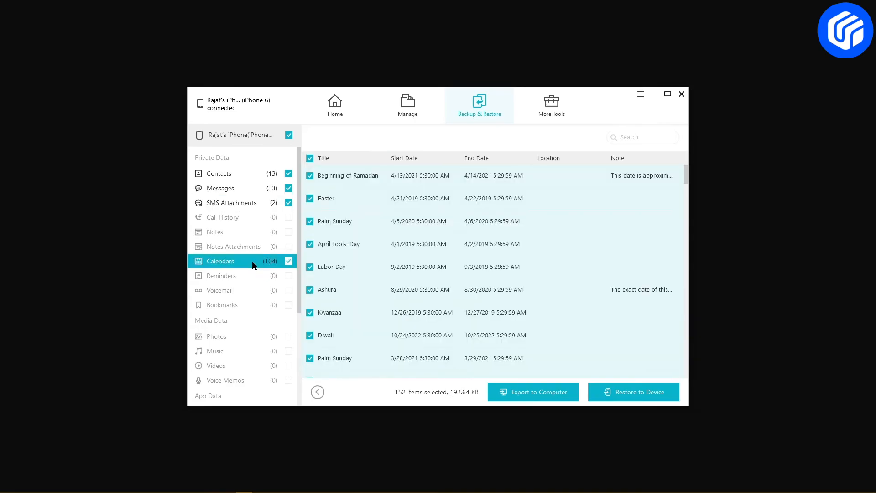
scroll("down", 3)
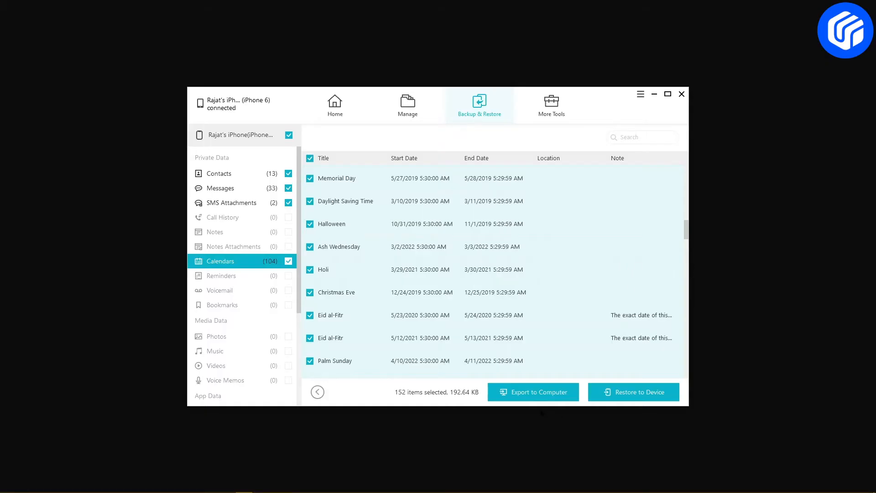
left_click(533, 392)
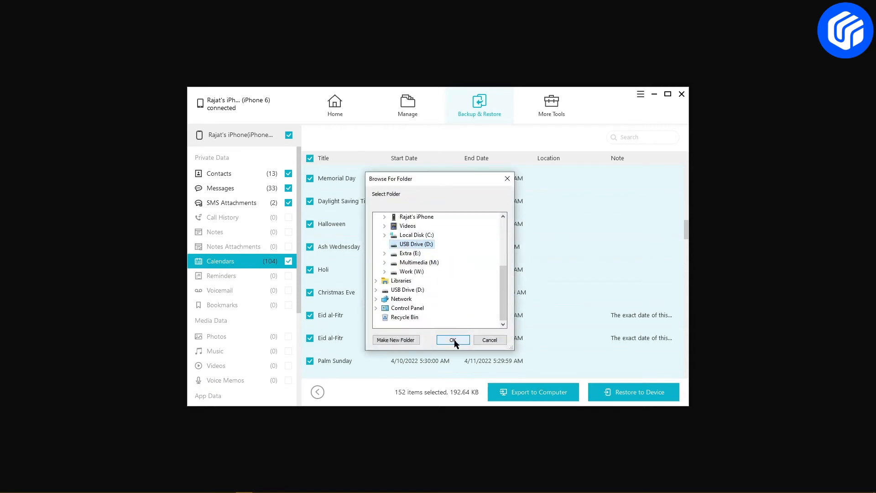
left_click(452, 339)
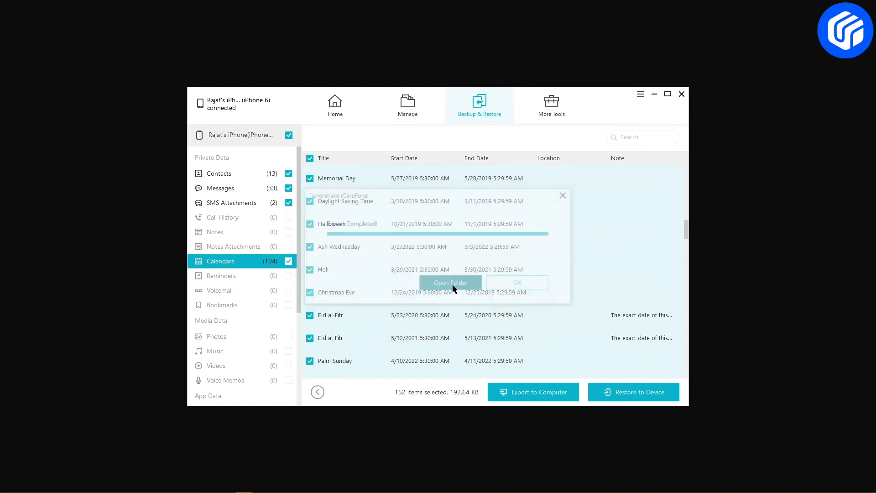
Show the exported files in File Explorer and enter the Calendars folder.
left_click(450, 283)
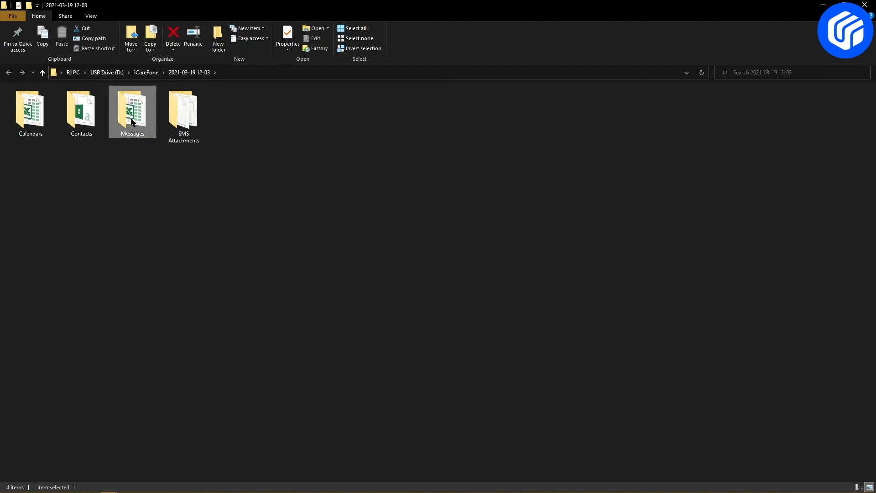
double_click(30, 105)
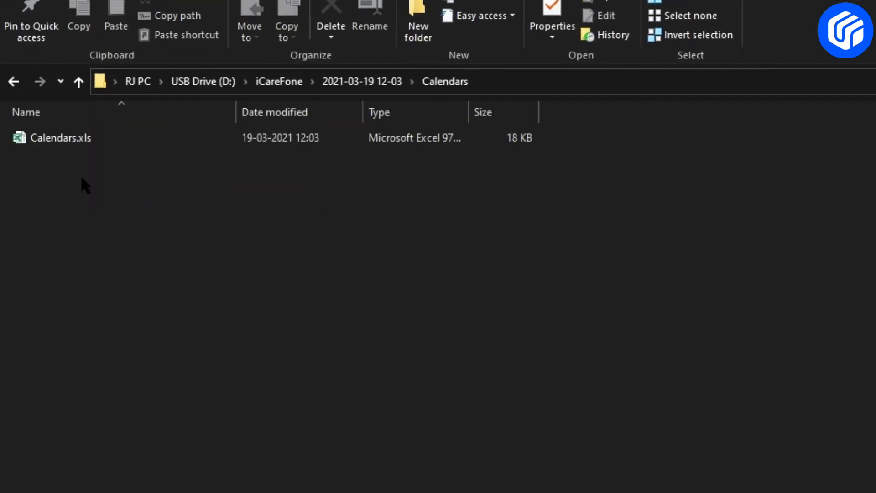